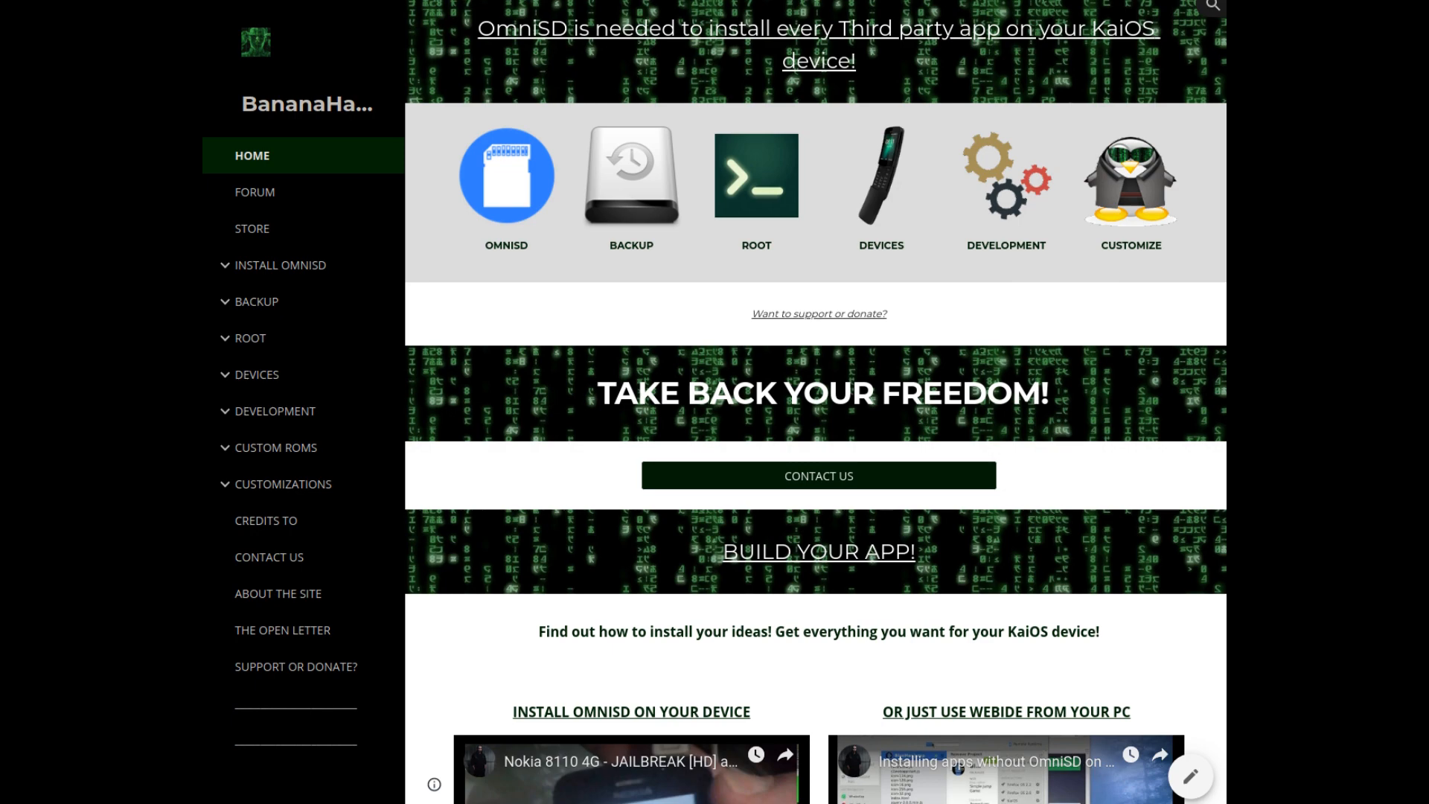
# Open the KaiOS devices page, then the Custom Nokia 8110 4G WhatsApp and OmniSD video.
pyautogui.click(881, 174)
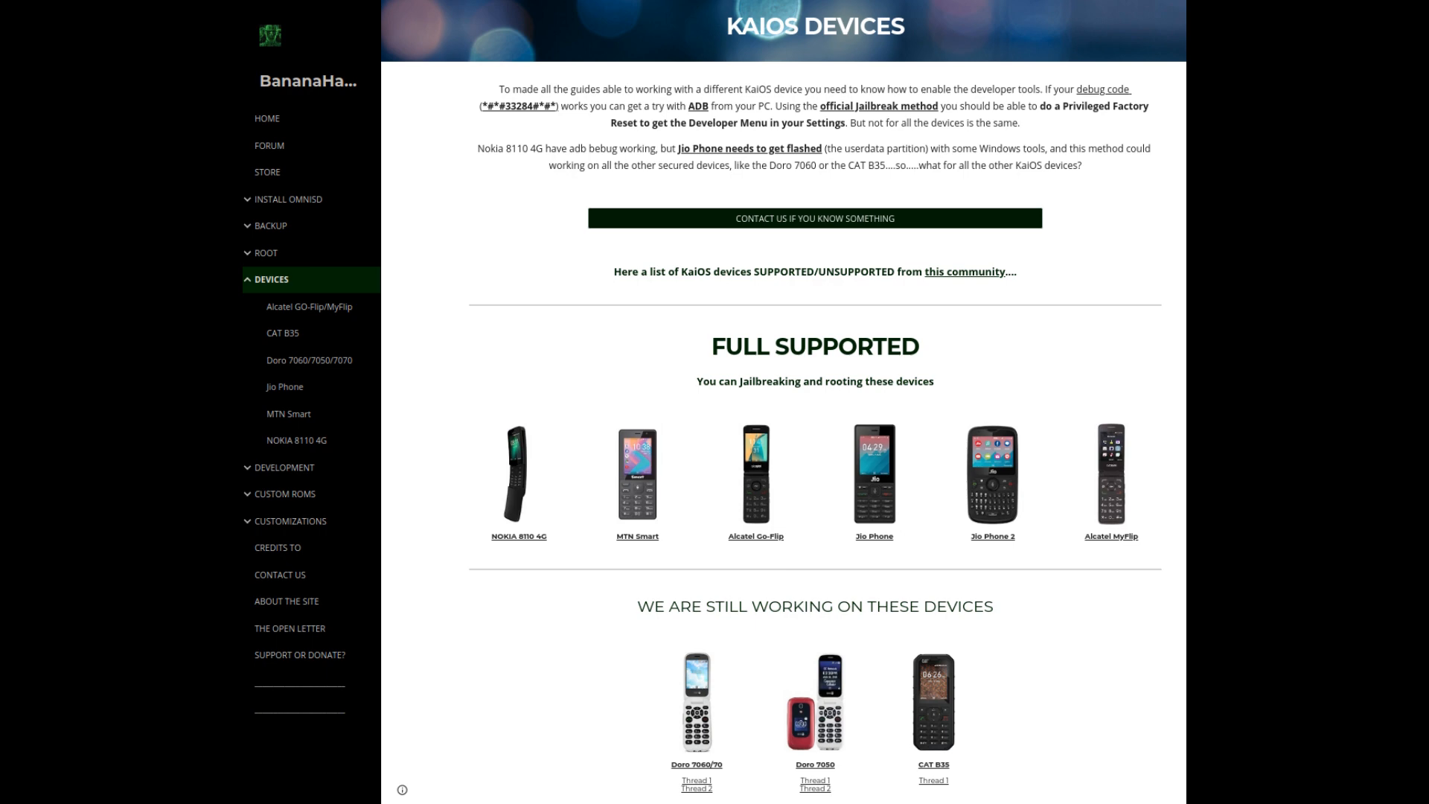
pyautogui.click(267, 171)
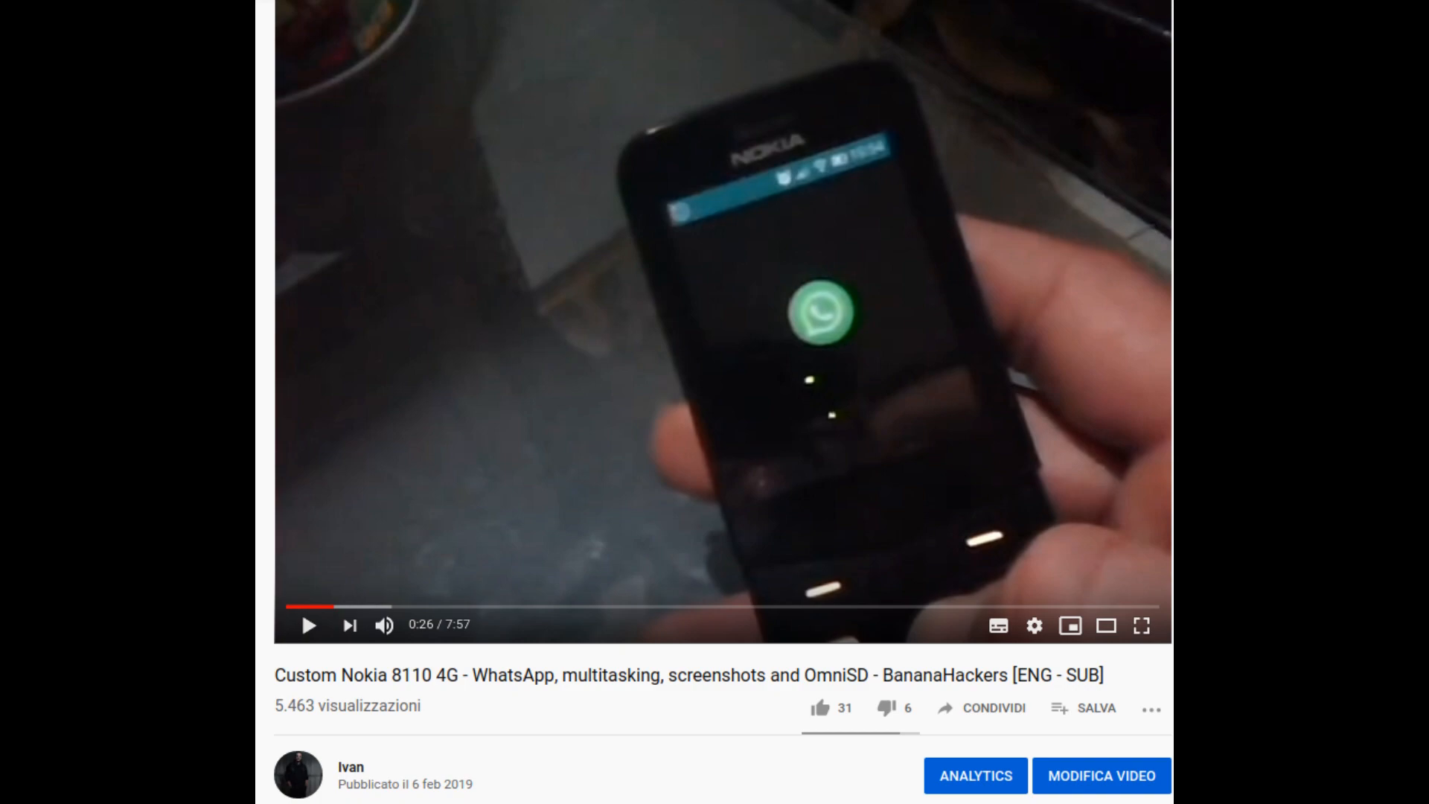
# Scroll through the YouTube 'nokia 8110 4g' review and unboxing results.
pyautogui.scroll(-3)
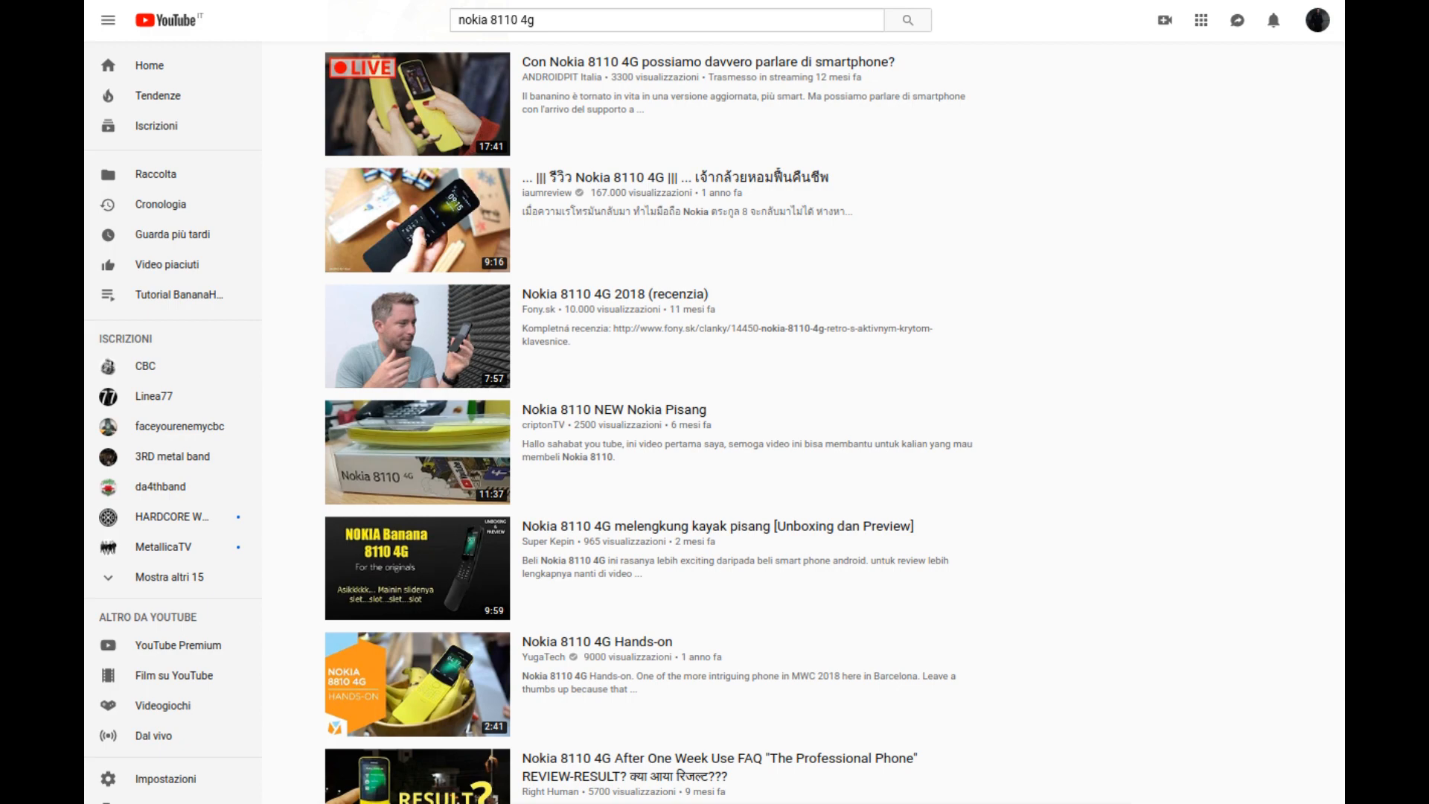
# Open the Custom ROM 12.00.17.10 video, then its uploader's Videos grid.
pyautogui.scroll(-3)
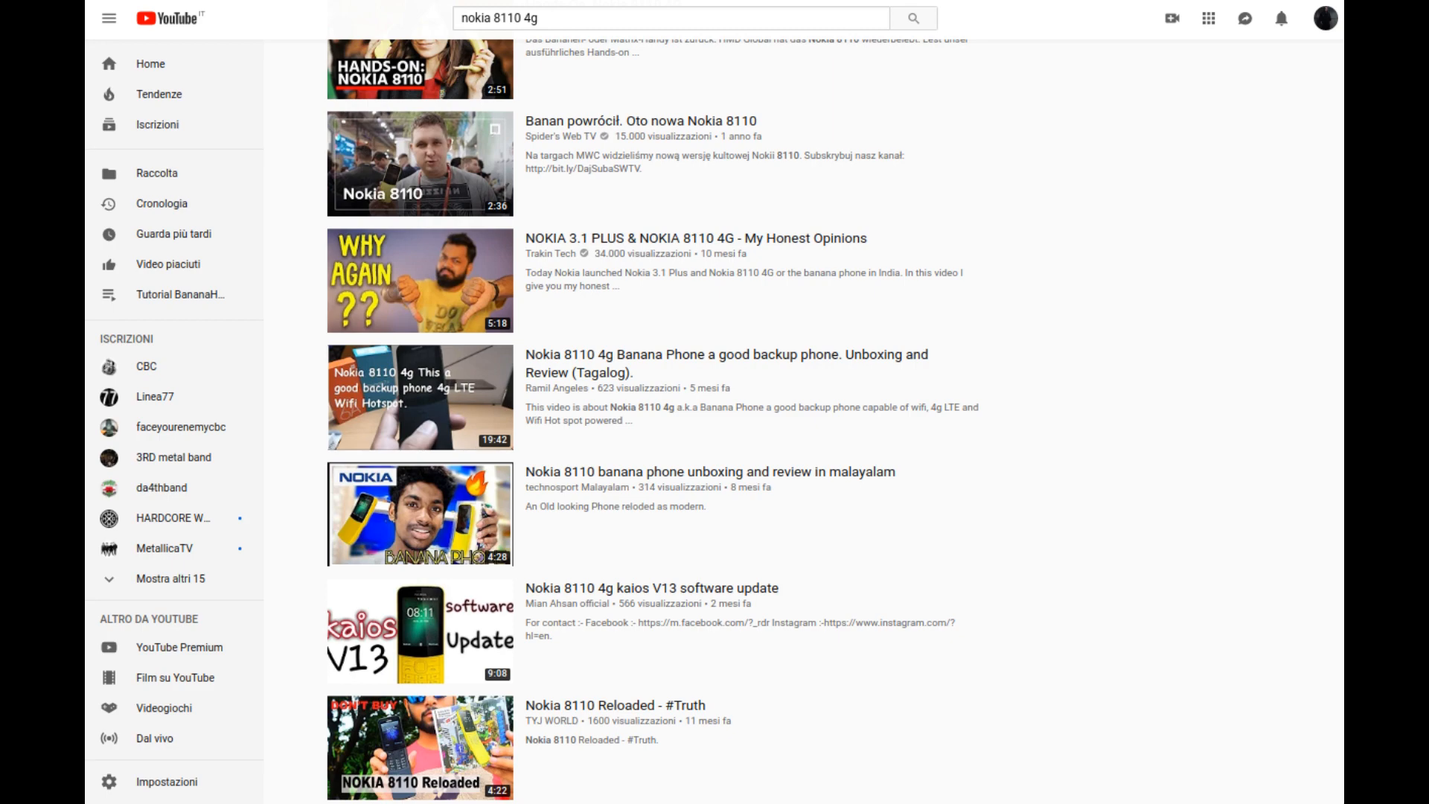
pyautogui.click(419, 397)
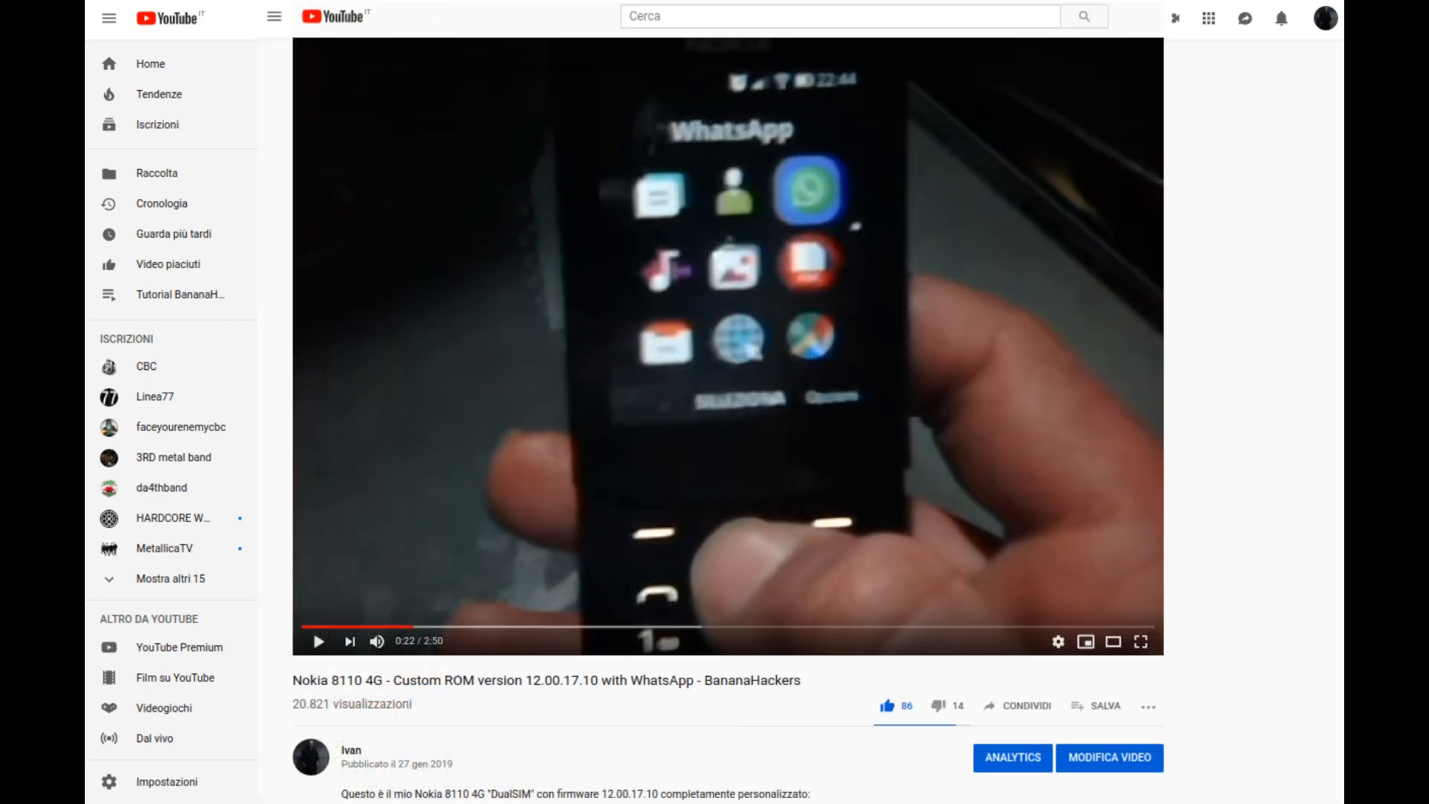
pyautogui.click(108, 17)
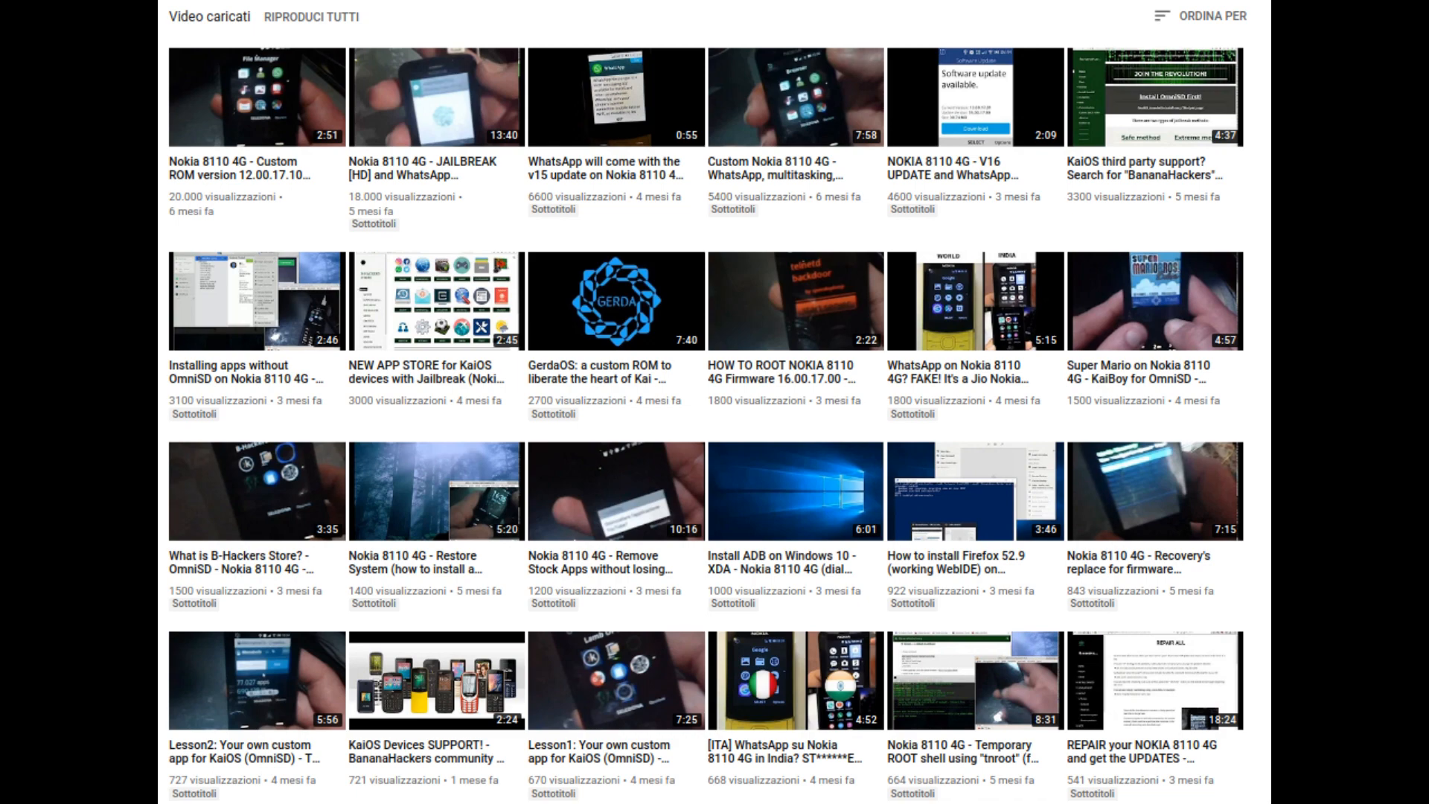
# Search YouTube for 'nokia 8110' to list Italian review and WhatsApp videos.
pyautogui.click(437, 96)
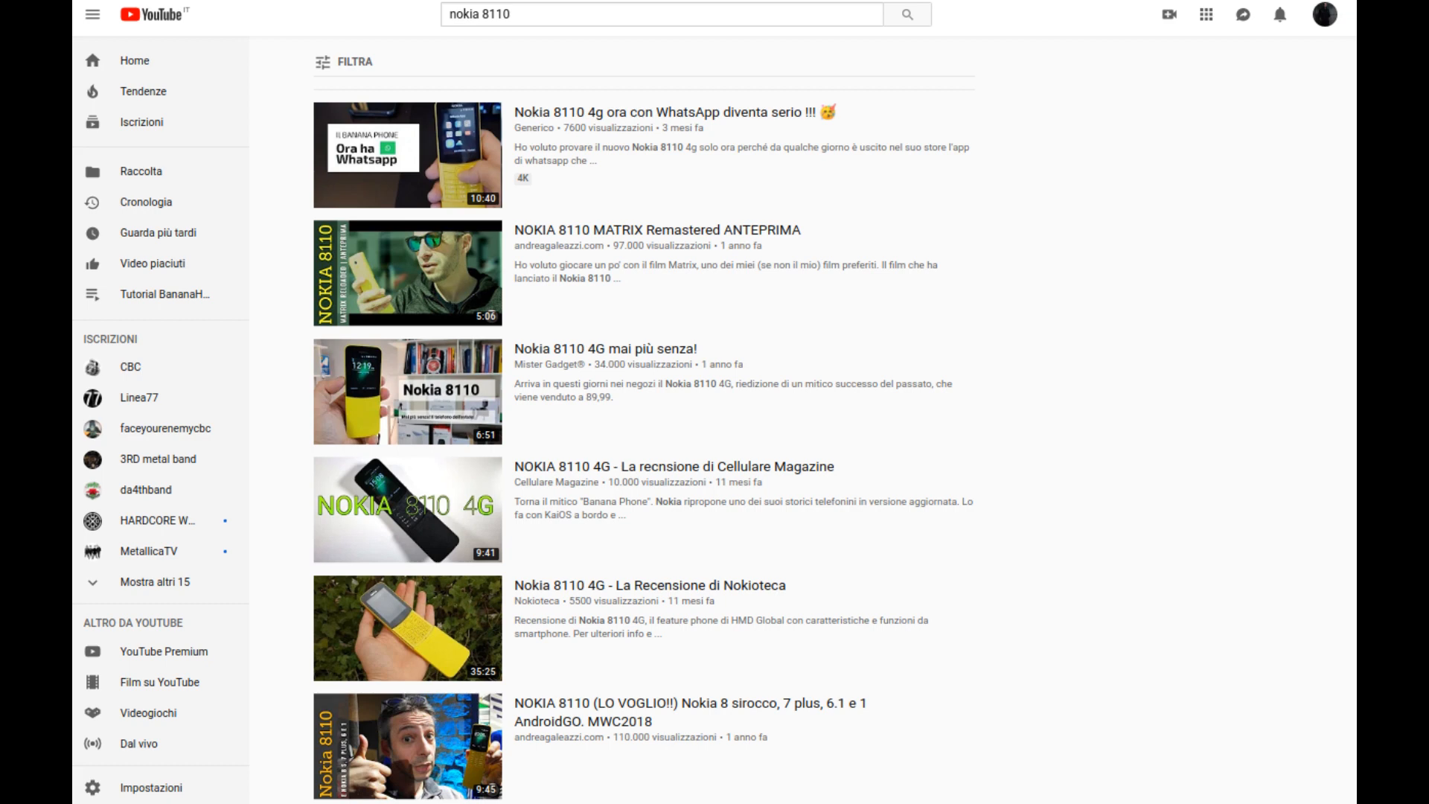
# Scroll the 'nokia 8110' results and return to the BananaHackers home page.
pyautogui.scroll(-3)
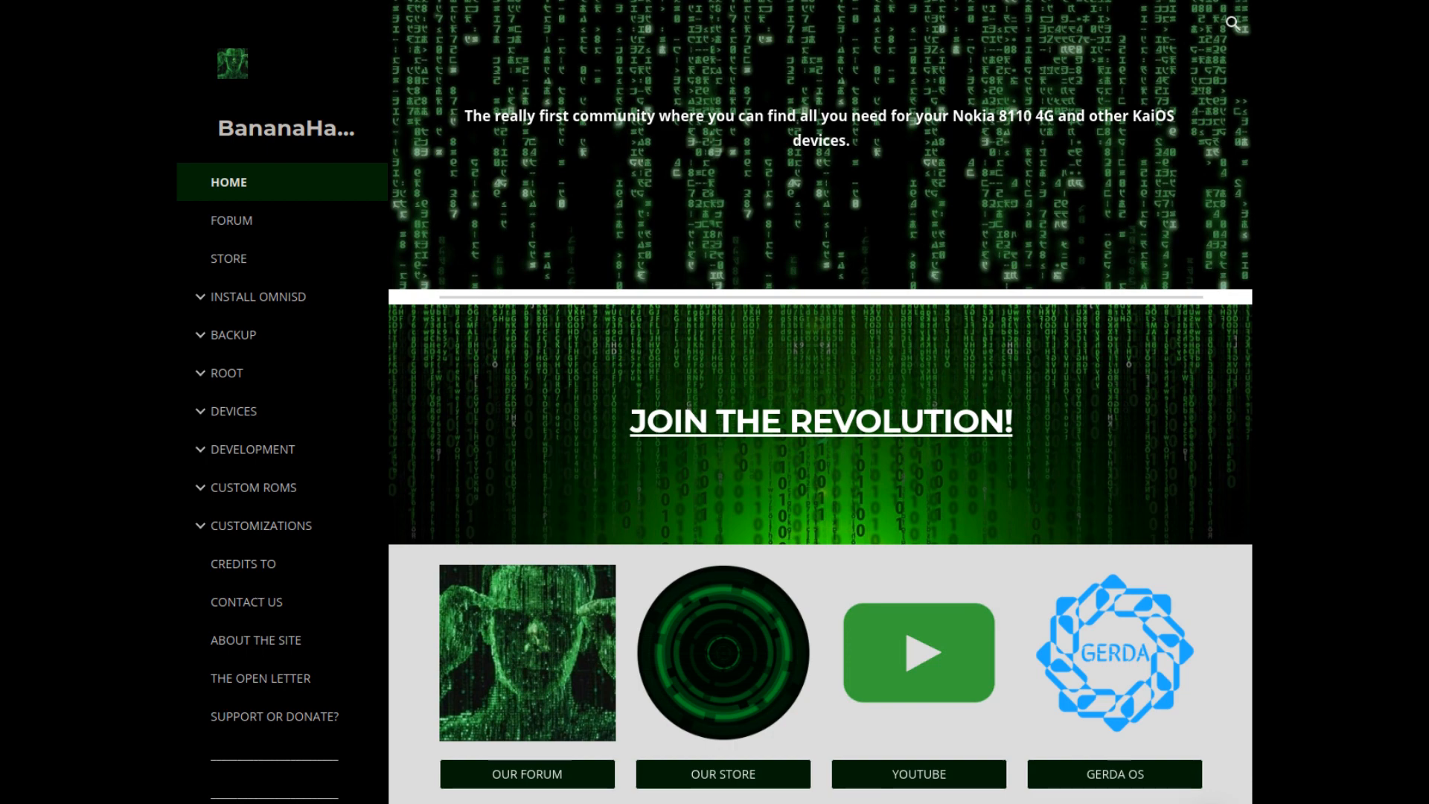
pyautogui.click(233, 411)
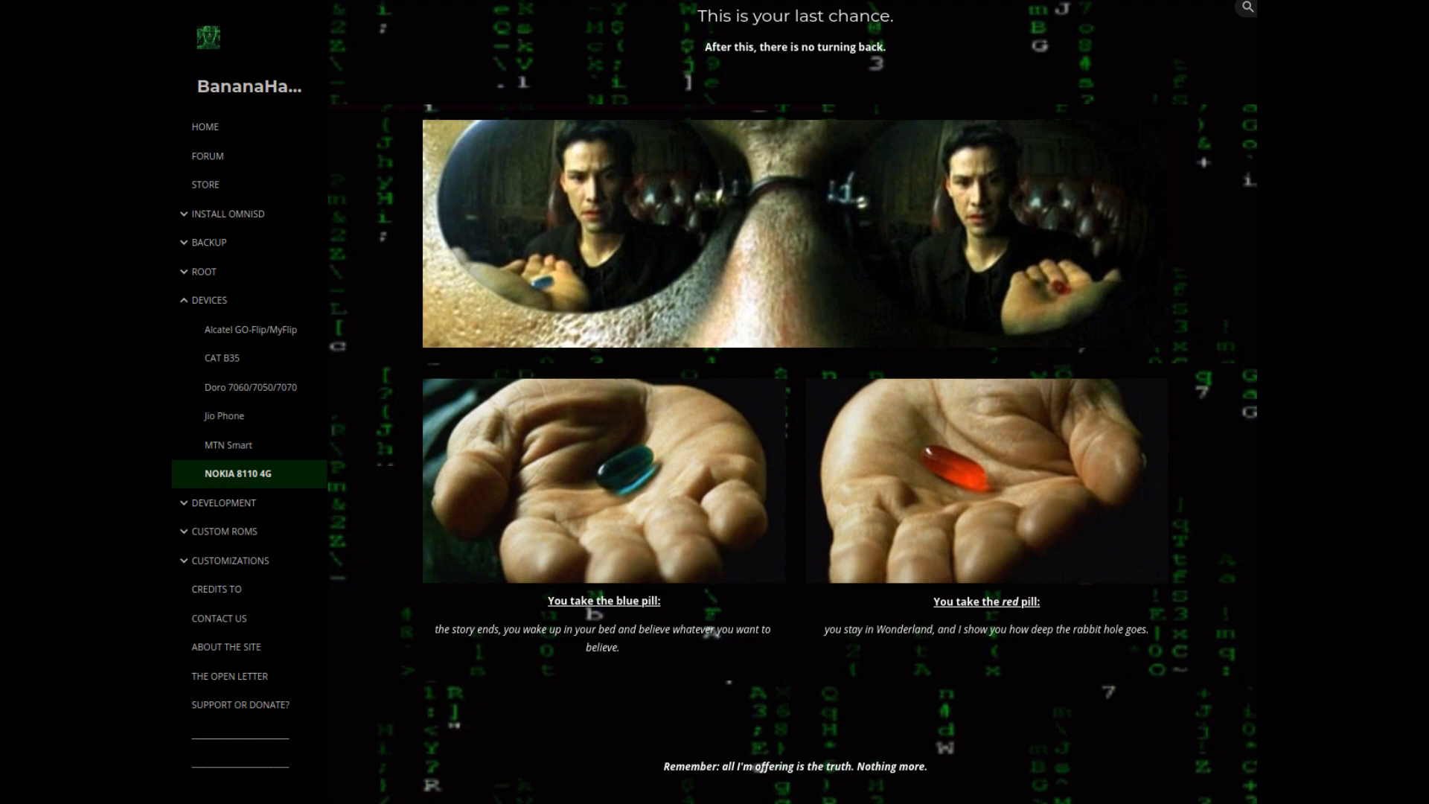
pyautogui.click(204, 126)
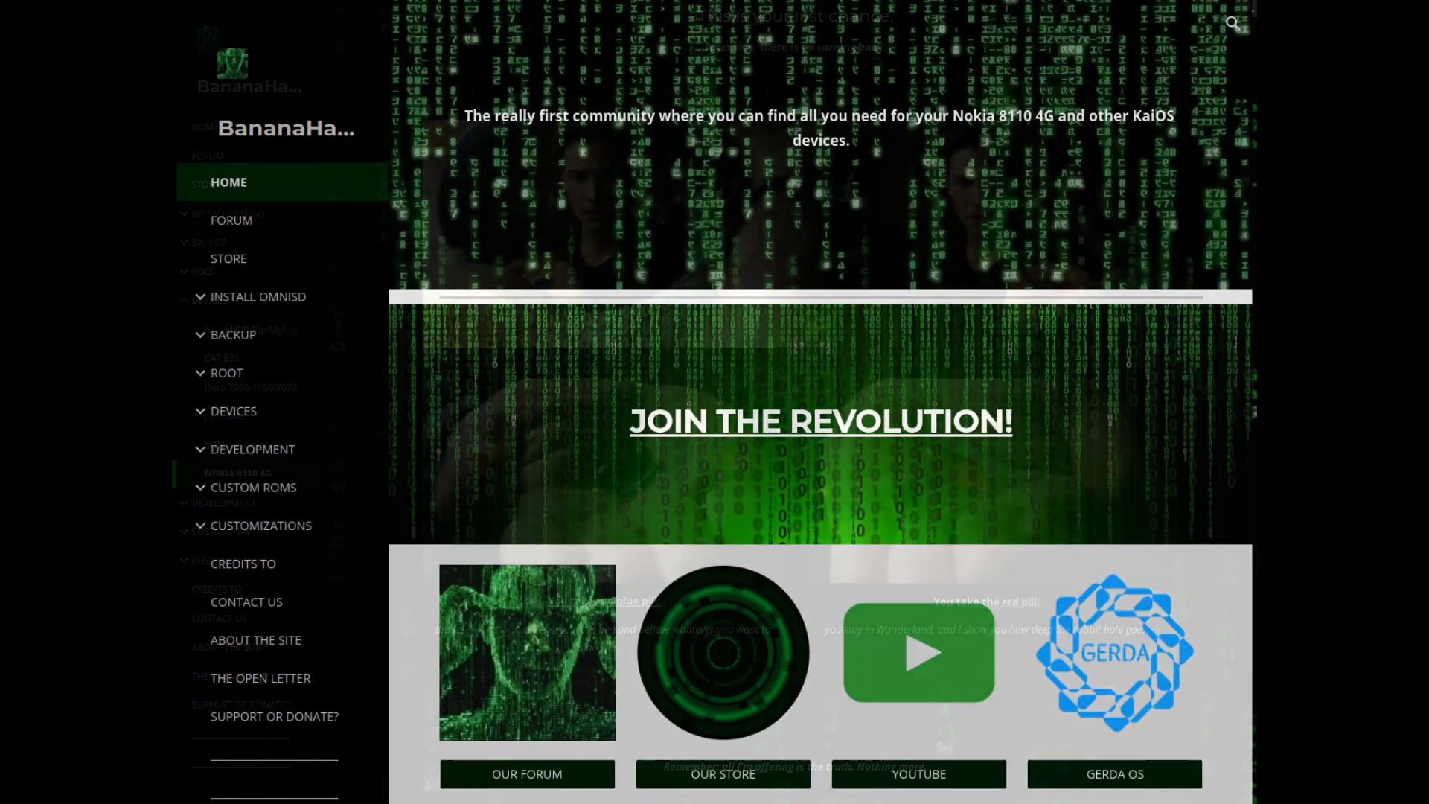